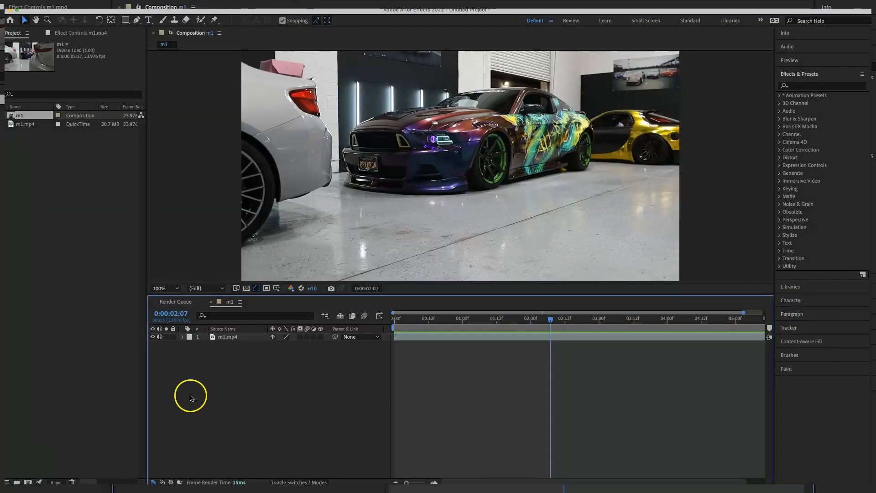
pyautogui.moveTo(542, 163)
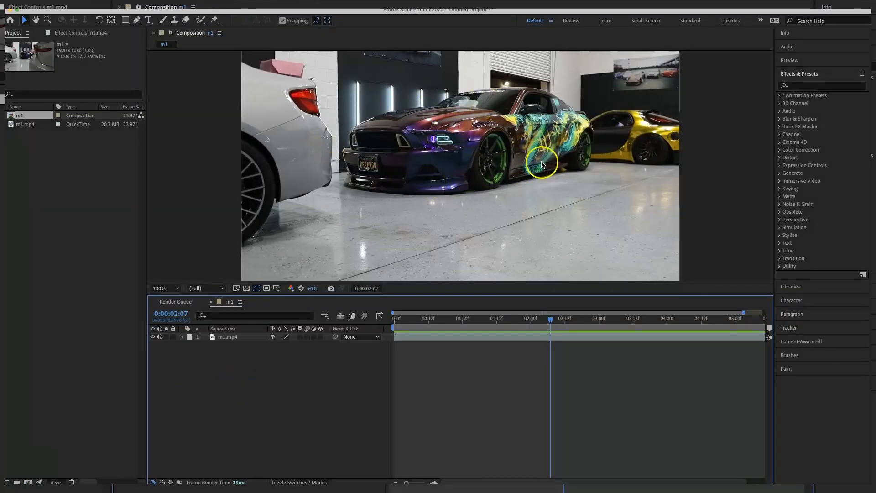
pyautogui.moveTo(495, 154)
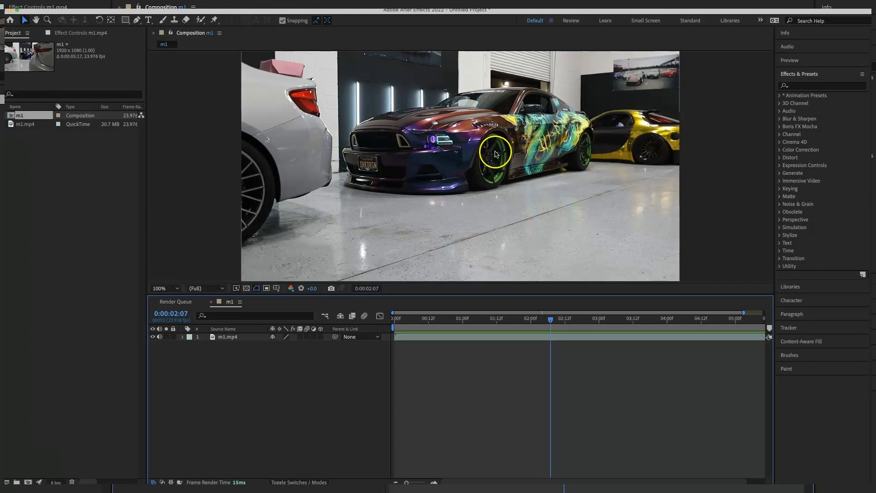
pyautogui.moveTo(492, 155)
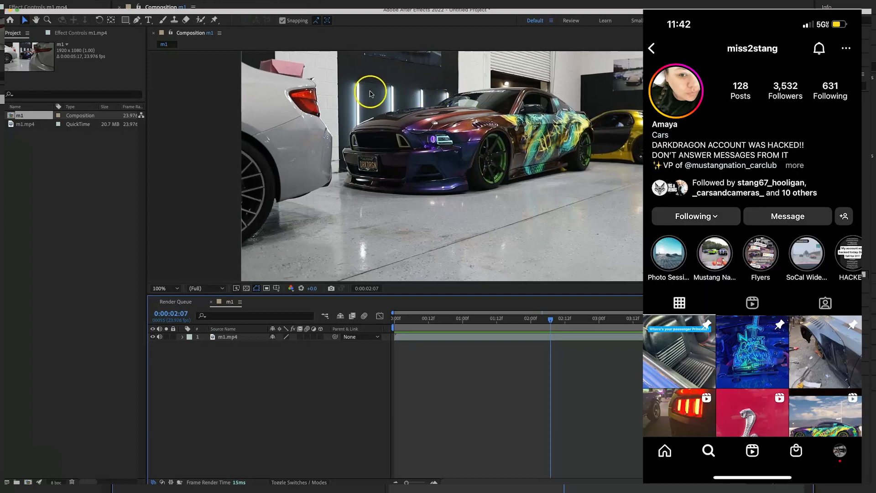
pyautogui.moveTo(432, 319)
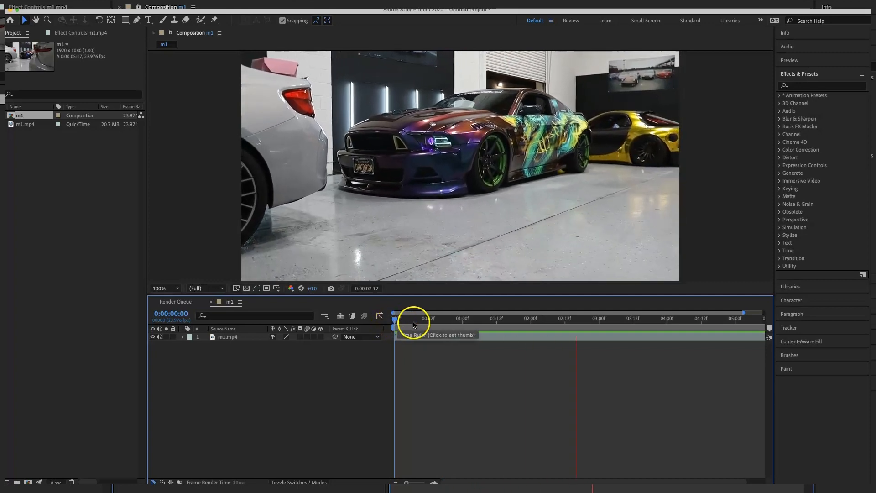
# - Preview the garage clip from its start before painting the Mustang with Roto Brush
pyautogui.click(661, 318)
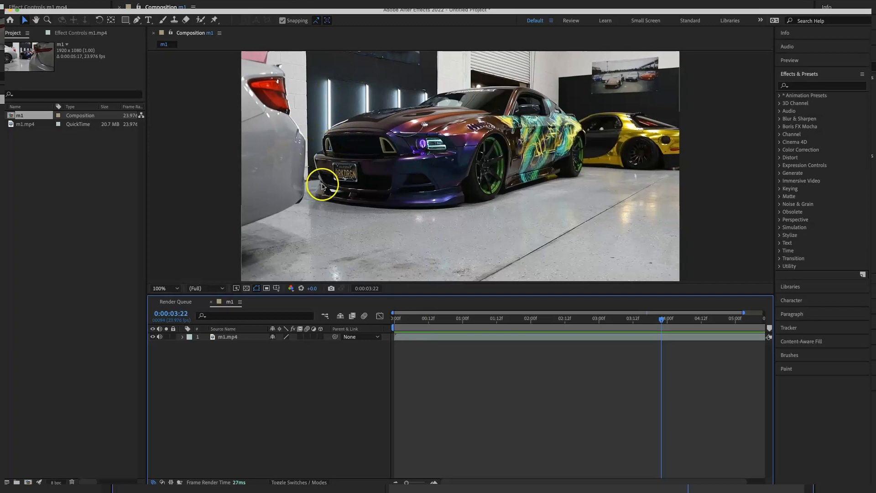
pyautogui.moveTo(536, 97)
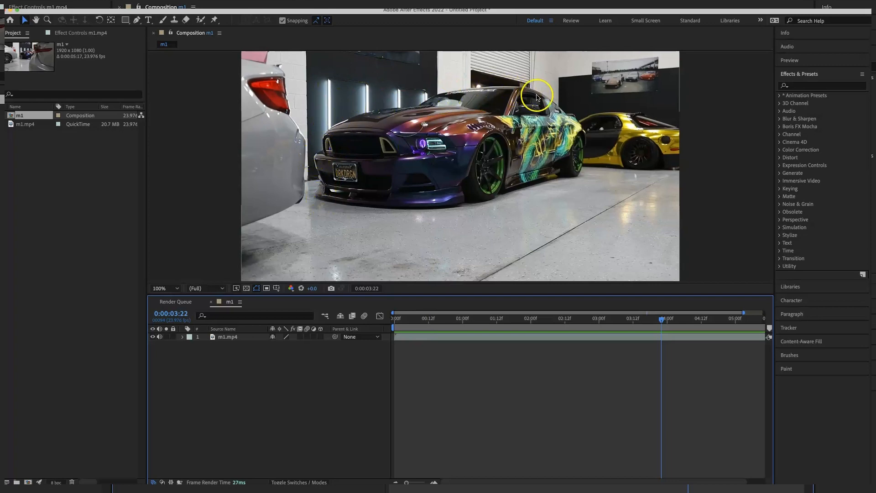
pyautogui.moveTo(586, 147)
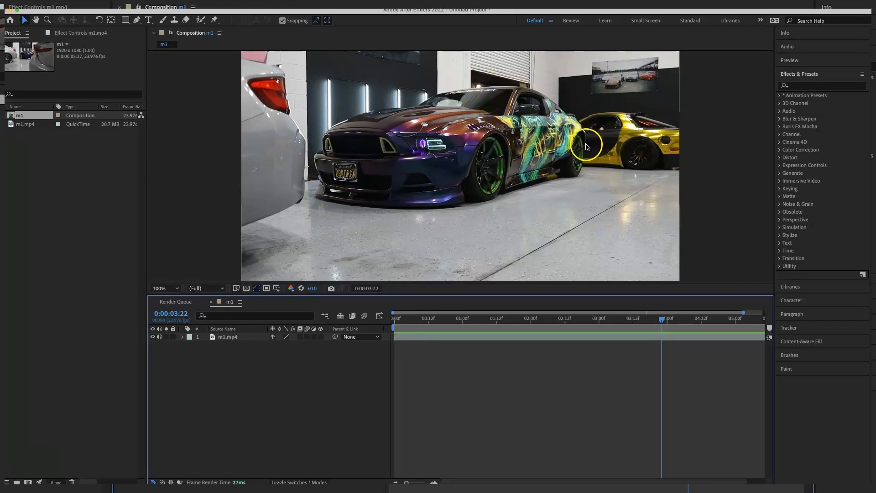
pyautogui.moveTo(506, 327)
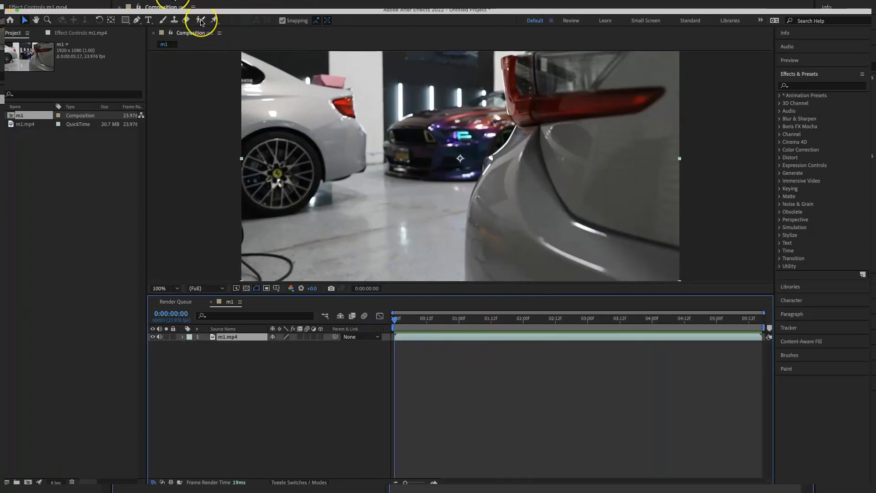
pyautogui.moveTo(200, 20)
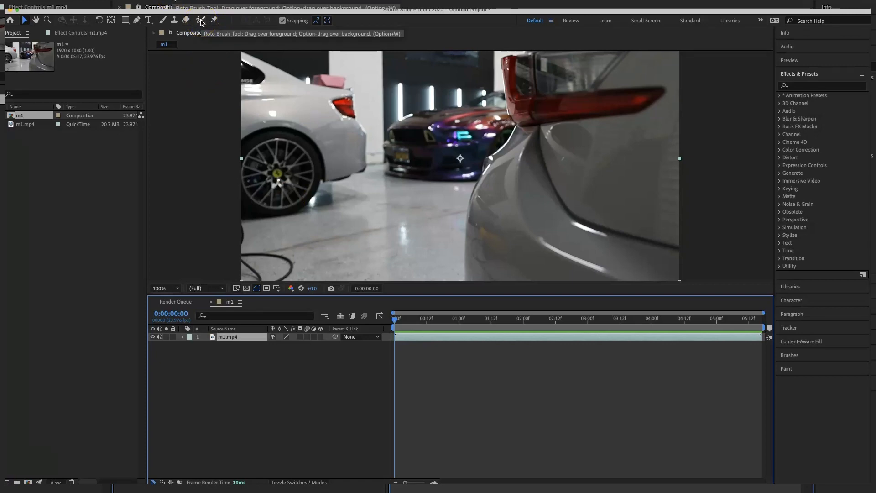
pyautogui.moveTo(435, 152)
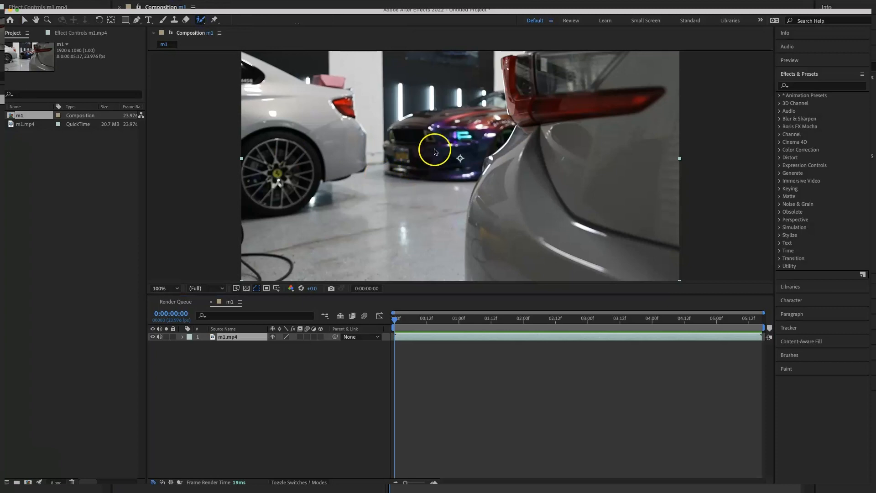
pyautogui.moveTo(327, 159)
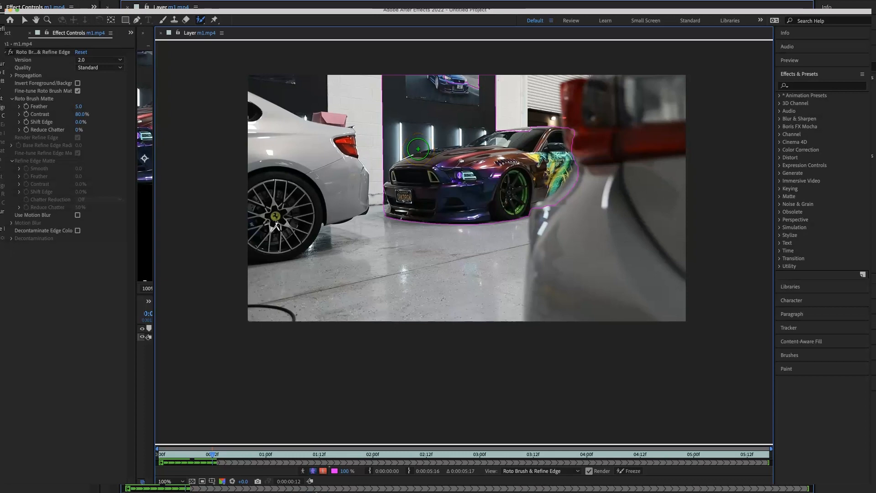
pyautogui.moveTo(503, 84)
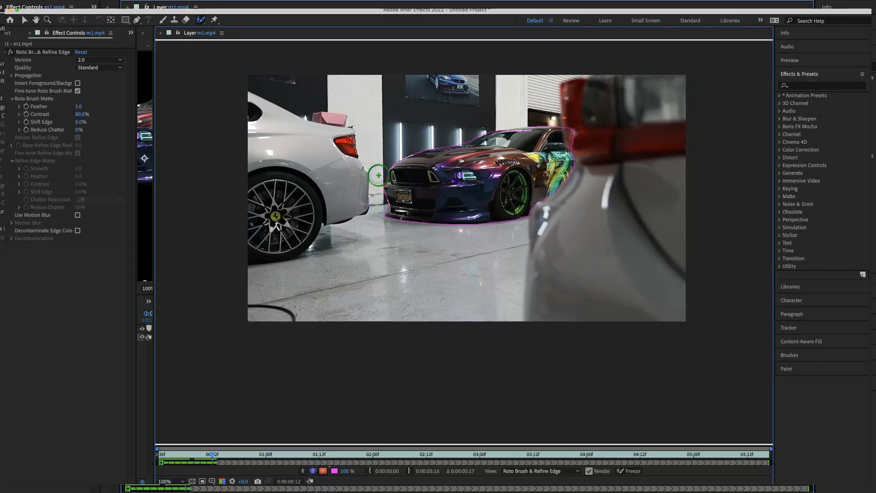
pyautogui.moveTo(461, 134)
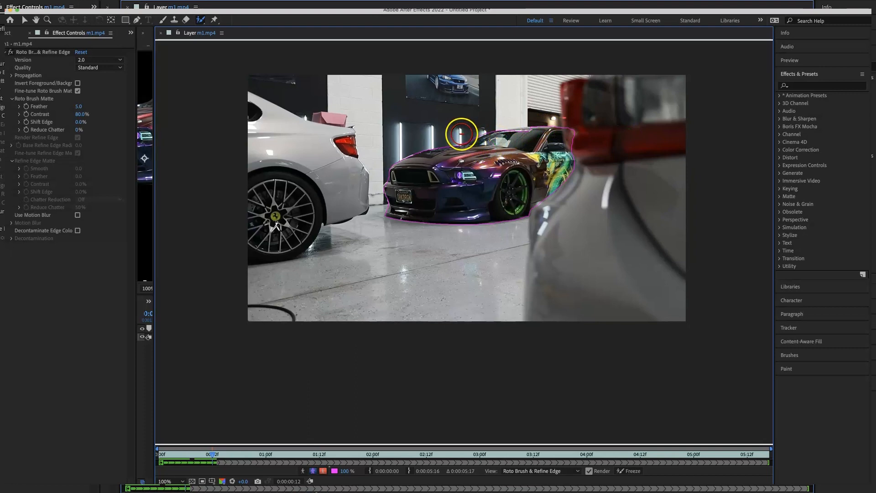
pyautogui.moveTo(524, 133)
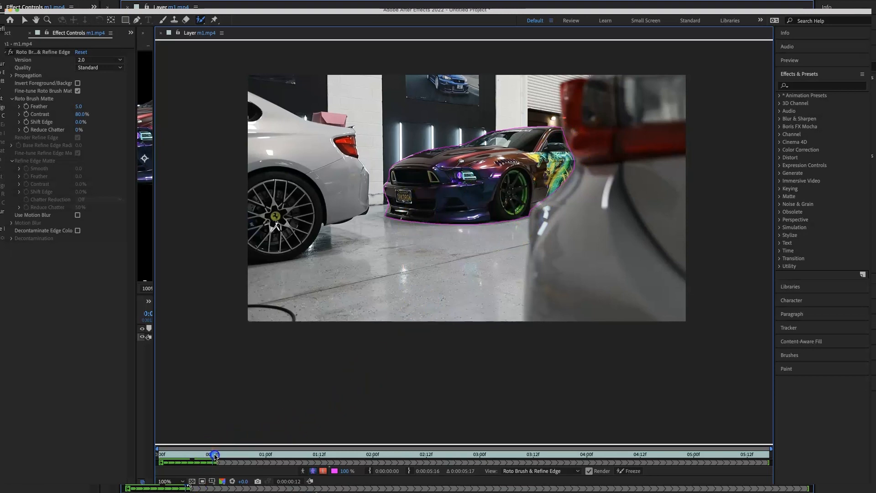
# - Step through the clip, fix the Mustang's front bumper outline, and freeze the matte
pyautogui.click(215, 455)
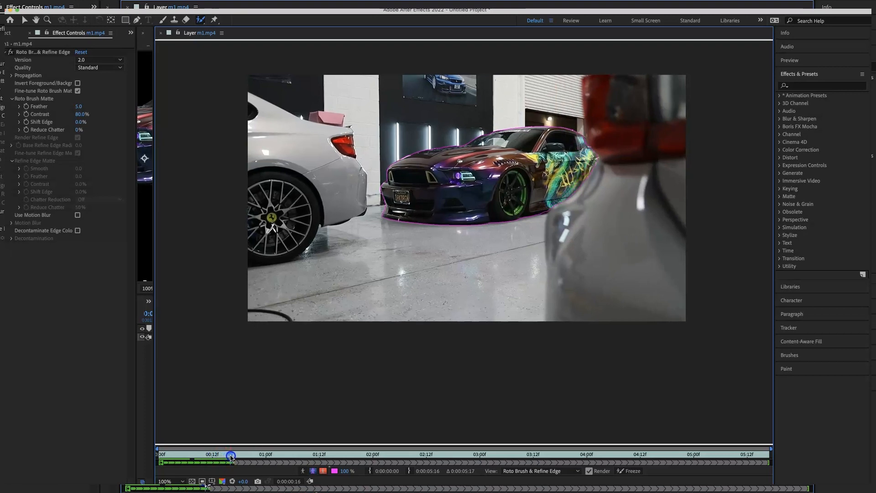
pyautogui.click(231, 455)
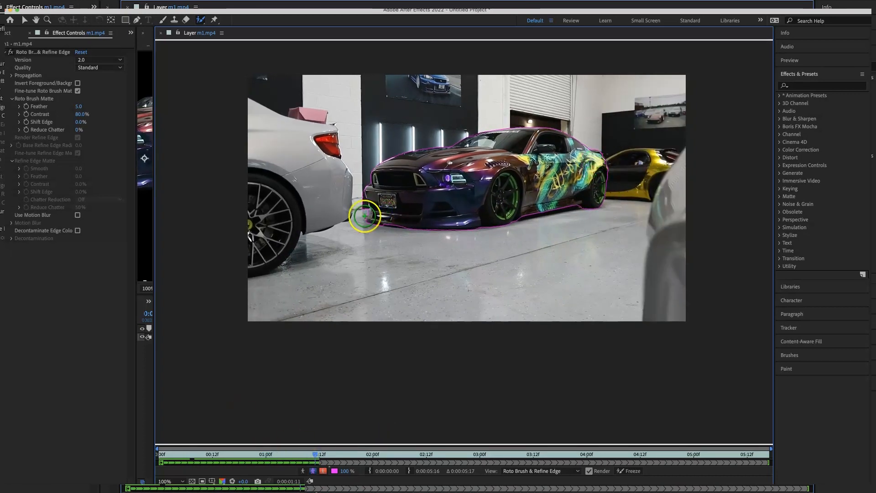
pyautogui.click(585, 453)
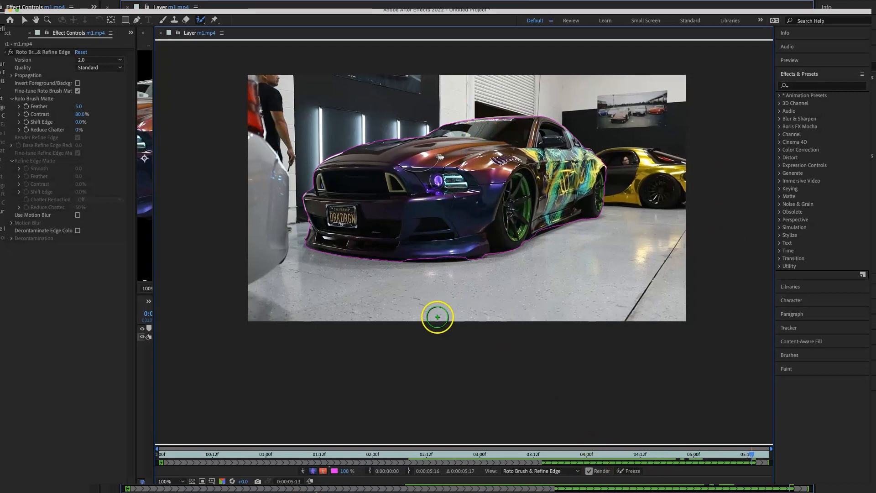
pyautogui.moveTo(607, 378)
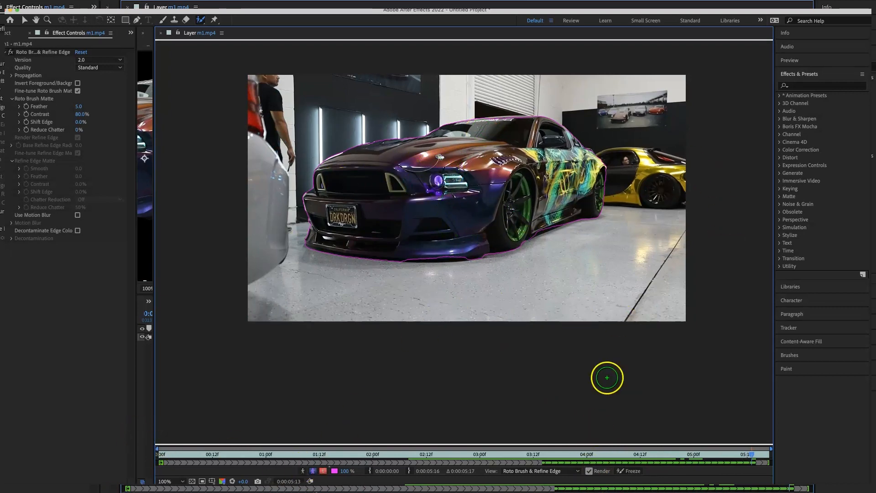
pyautogui.moveTo(632, 470)
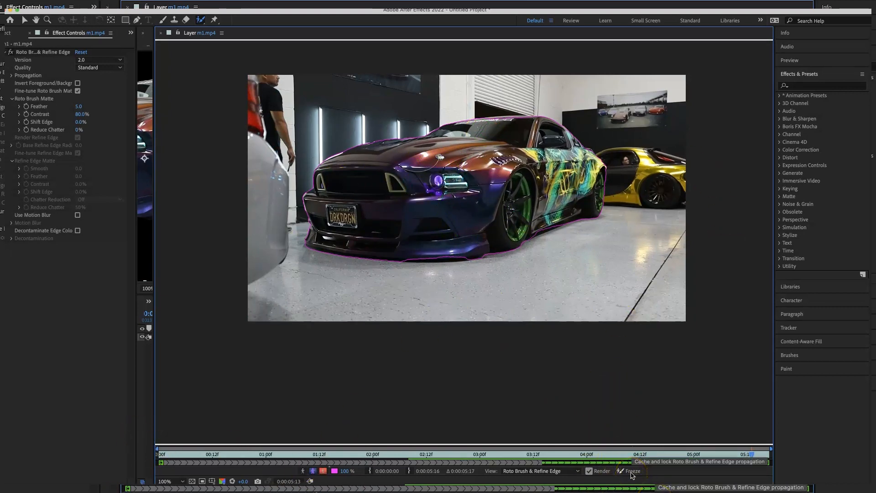
pyautogui.click(630, 471)
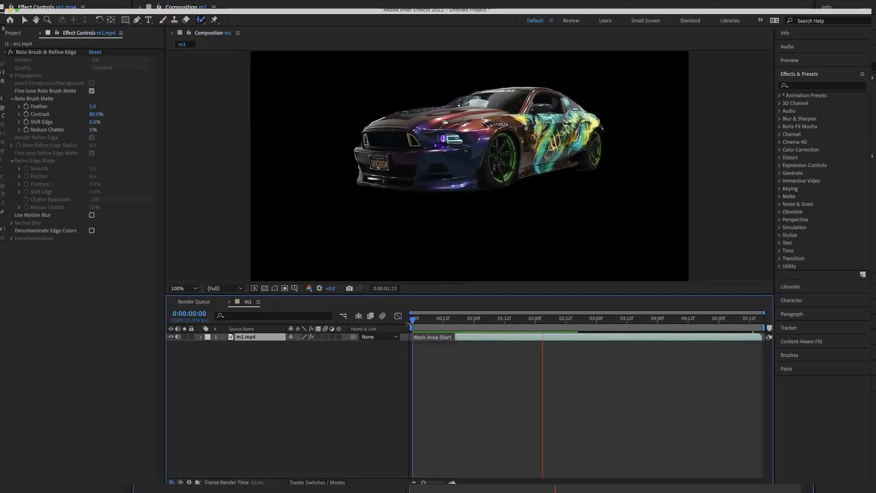
# - Select the isolated m1.mp4 Mustang layer for duplication
pyautogui.click(456, 334)
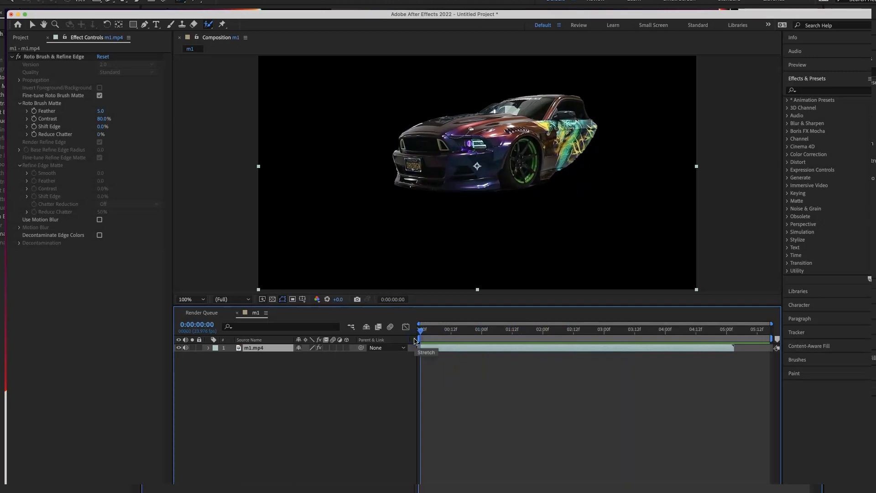
pyautogui.moveTo(477, 355)
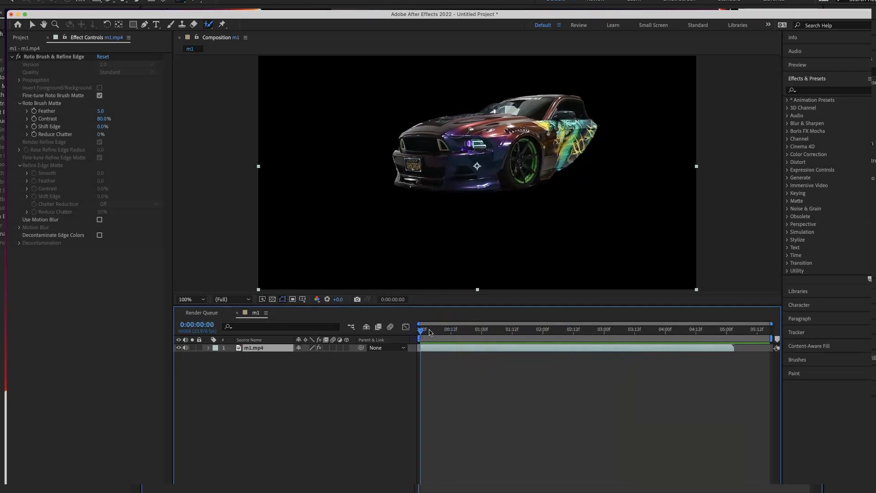
pyautogui.moveTo(432, 334)
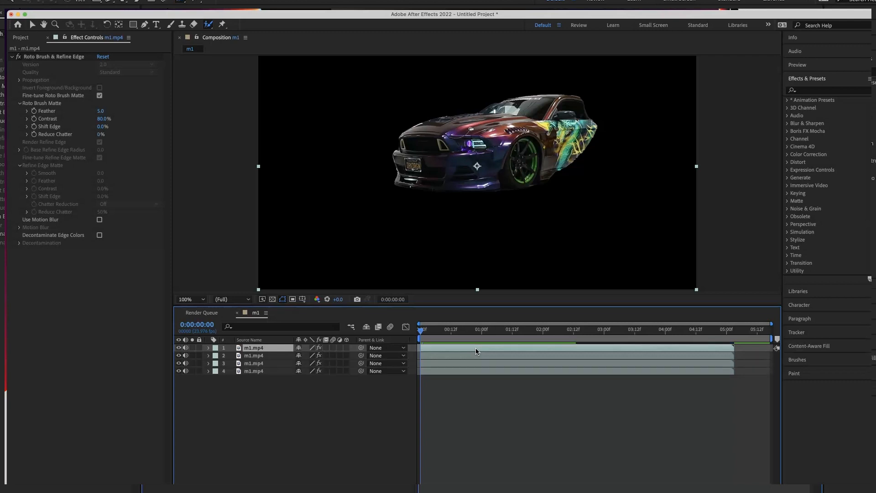
# - Remove Roto Brush from the bottom copy and reveal layer 2's Transform properties
pyautogui.rightClick(254, 371)
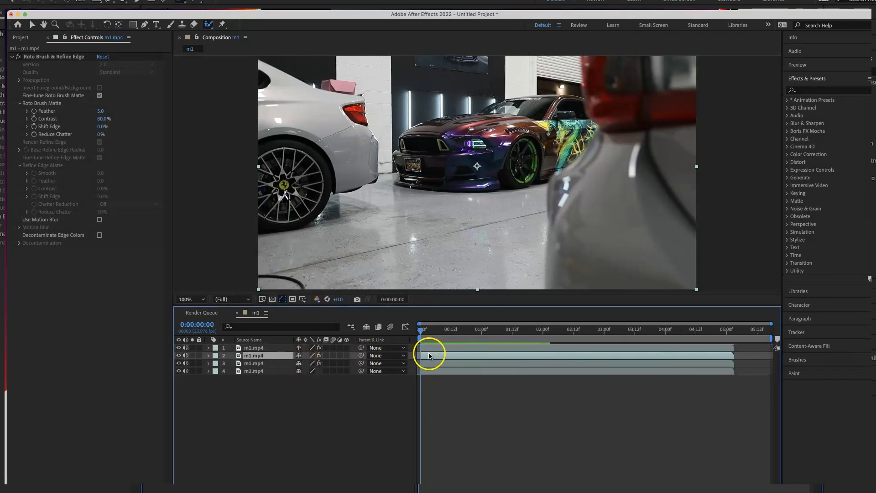
pyautogui.click(208, 356)
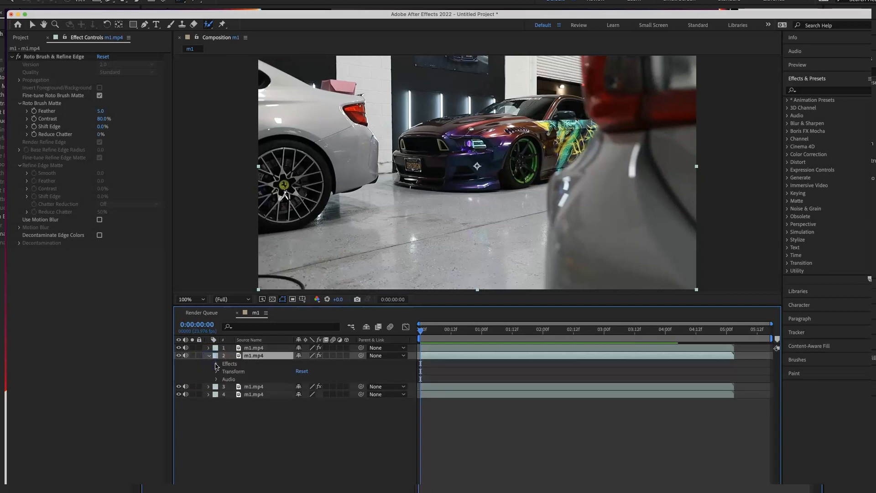
pyautogui.click(216, 379)
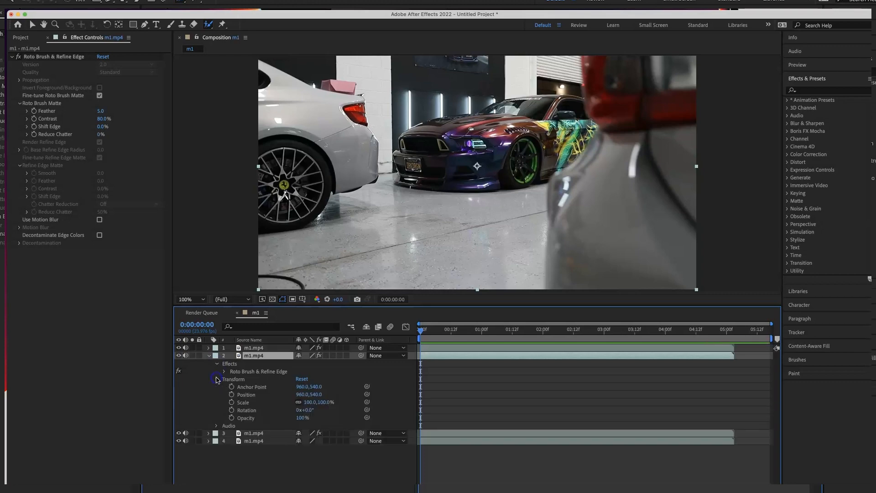
pyautogui.moveTo(628, 398)
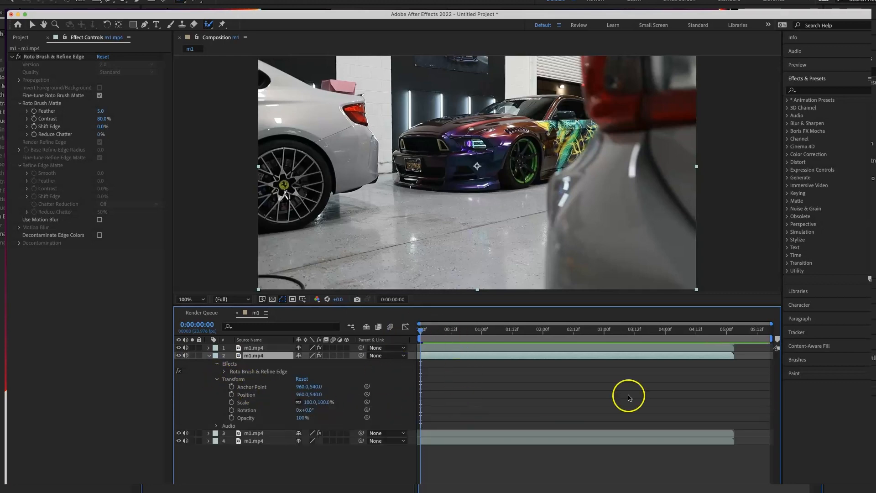
pyautogui.moveTo(499, 340)
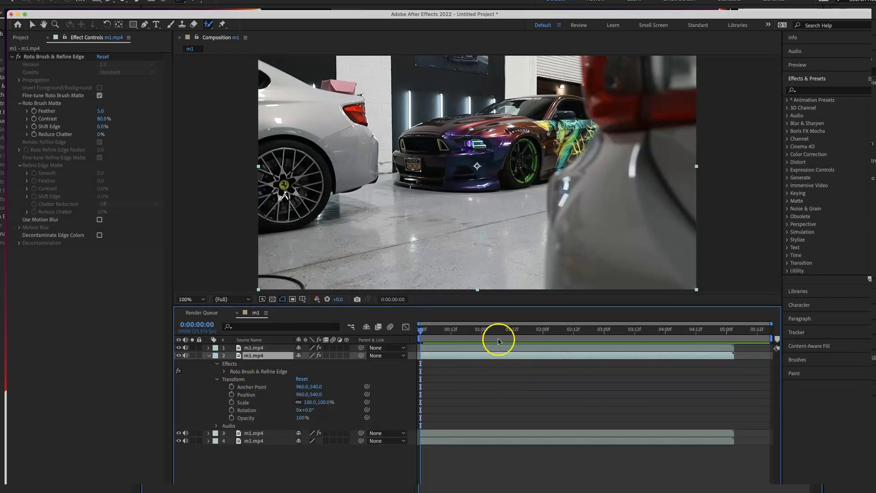
pyautogui.moveTo(379, 374)
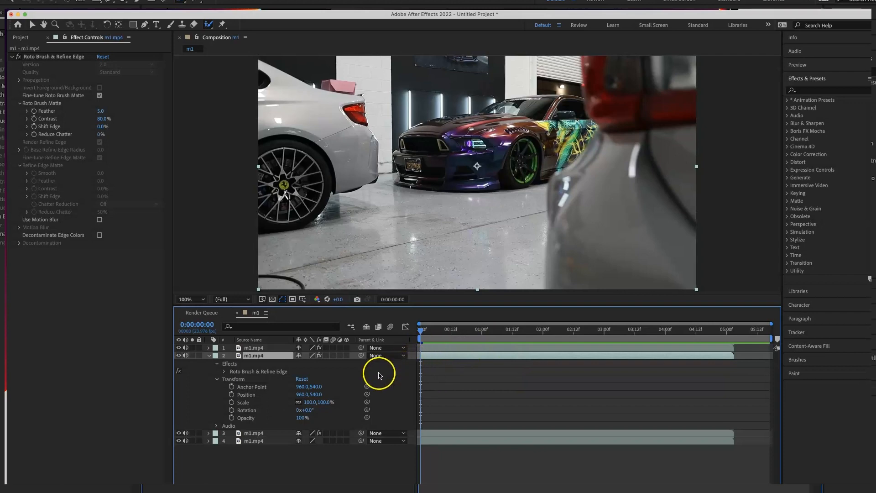
pyautogui.moveTo(460, 152)
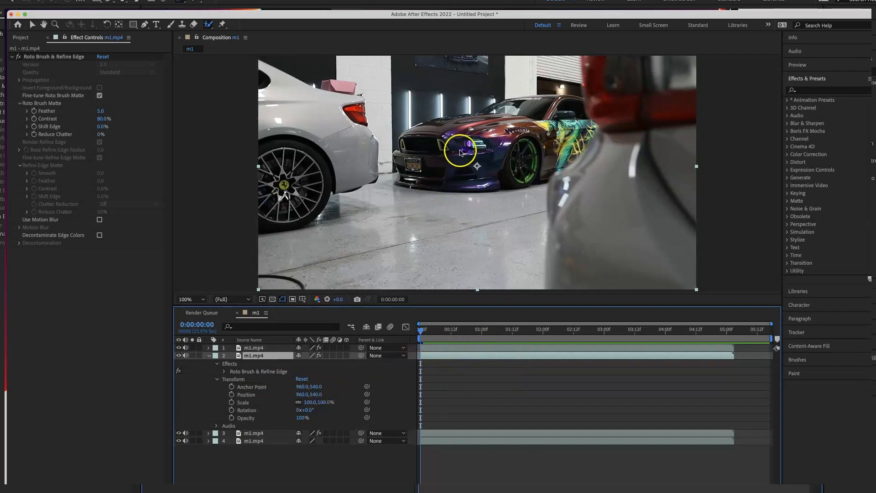
pyautogui.moveTo(231, 397)
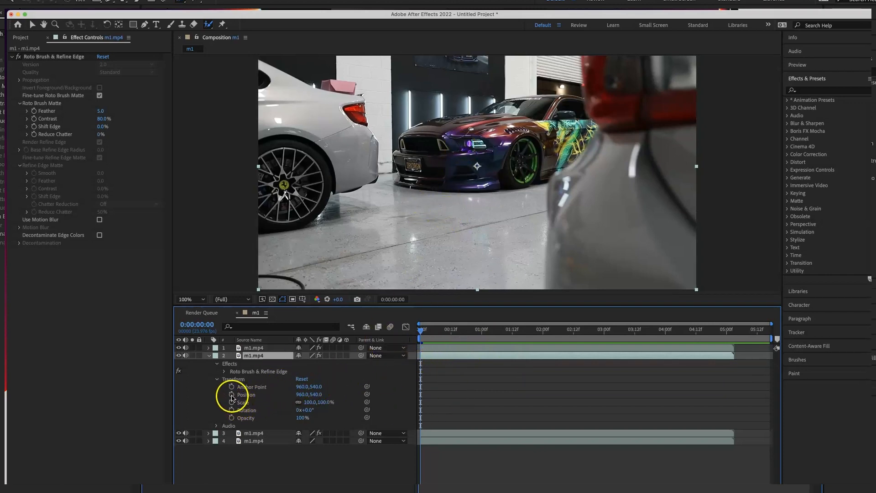
# - Keyframe layer 2's Position, raising its Y value to 449 at 22 frames
pyautogui.click(232, 394)
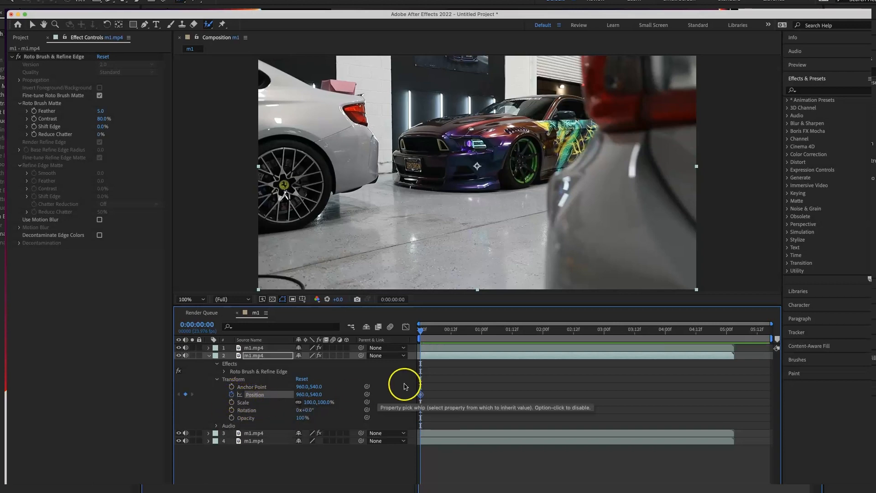
pyautogui.moveTo(421, 329)
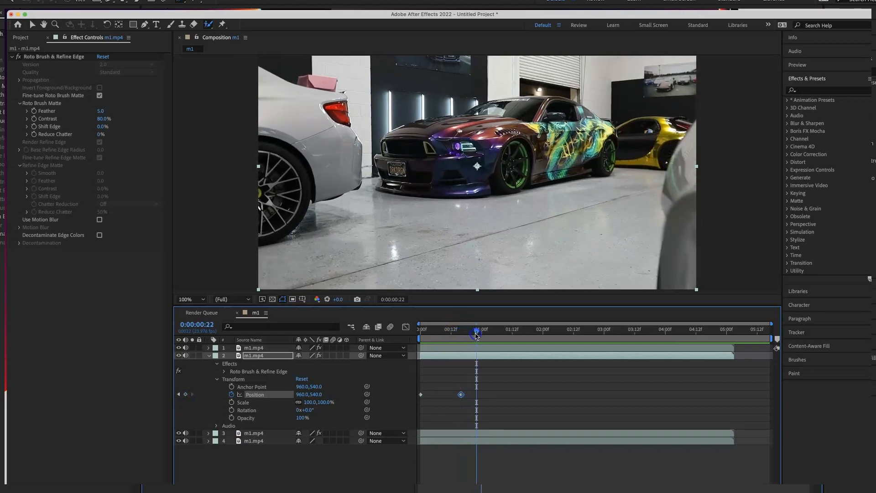
pyautogui.doubleClick(315, 394)
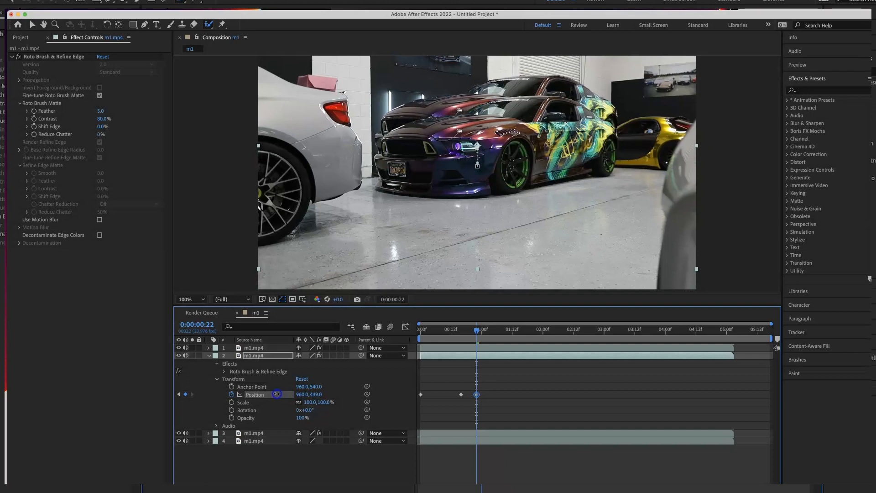
pyautogui.click(476, 329)
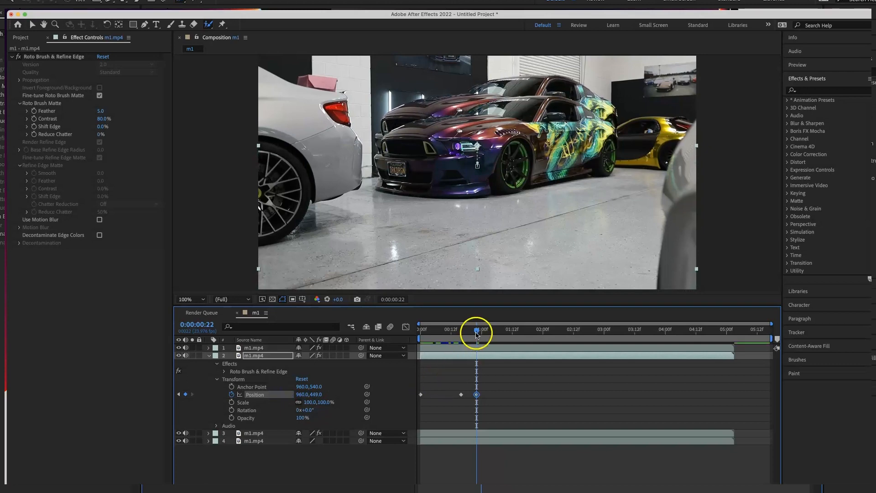
# - Hold the raised Position at 4:00, then return it to 960,540 at 5:02
pyautogui.click(508, 329)
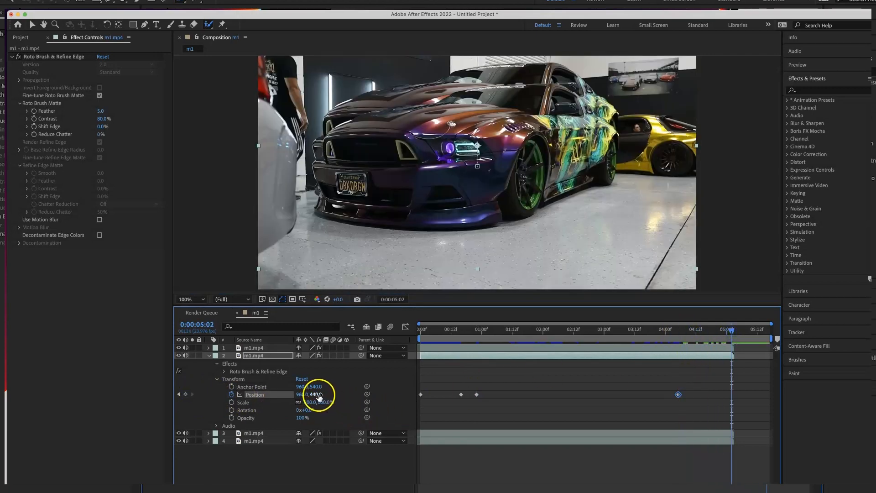
pyautogui.doubleClick(321, 394)
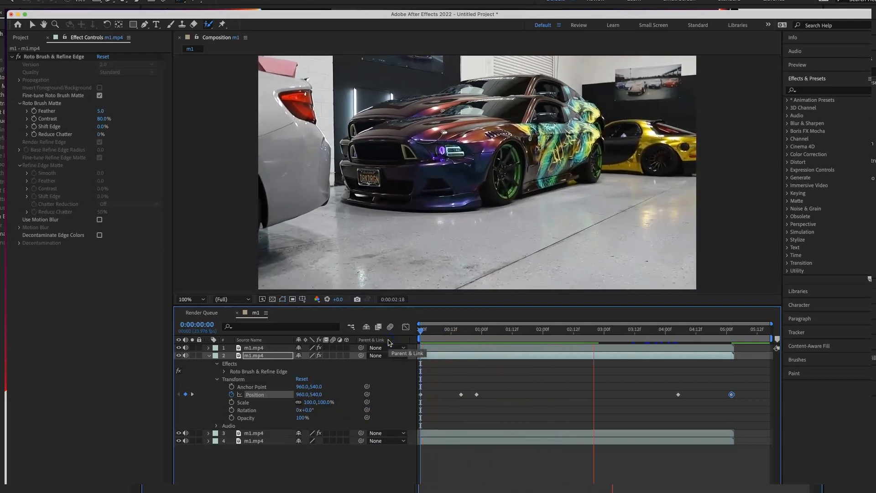
pyautogui.click(420, 329)
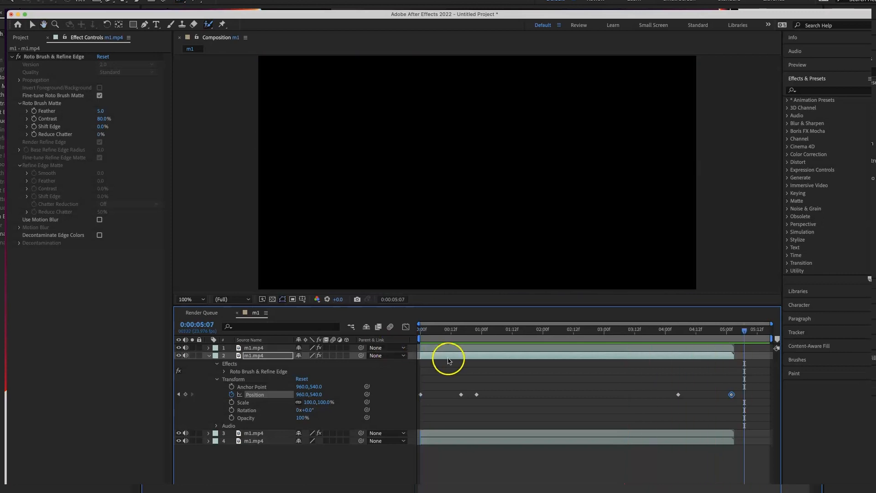
# - Give layer 3 Position keyframes matching layer 2's timing, with a higher Y of 347
pyautogui.click(419, 329)
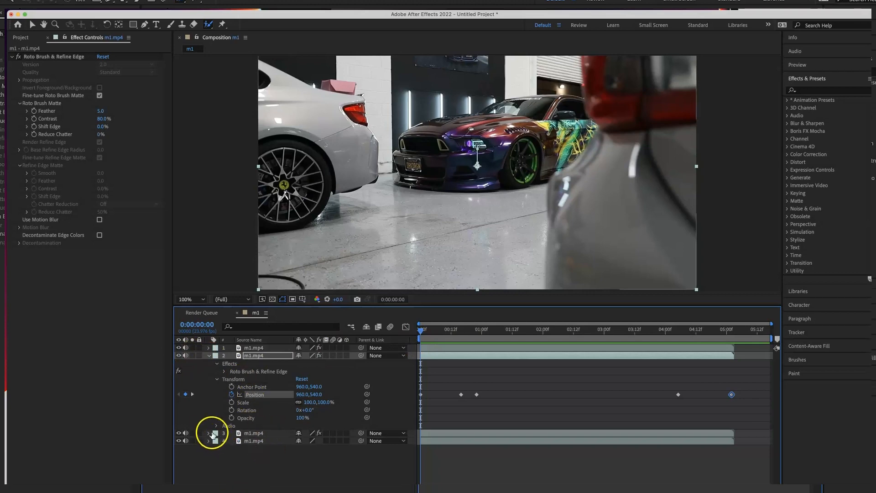
pyautogui.click(208, 433)
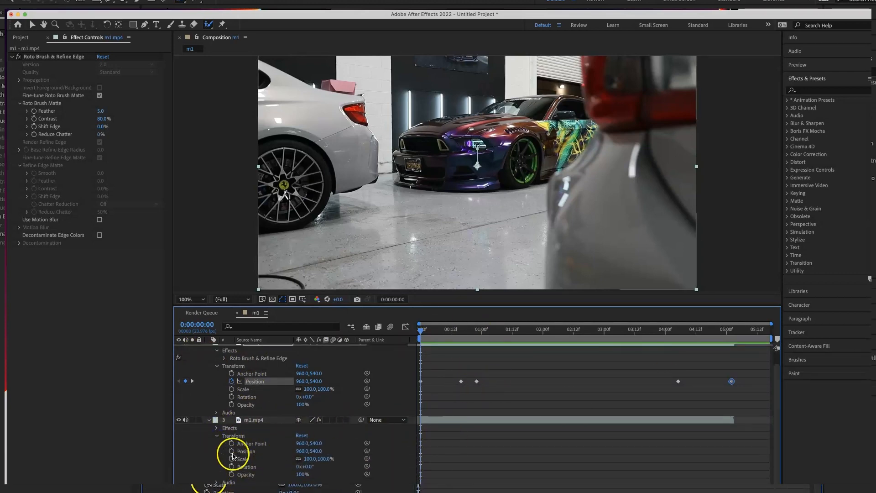
pyautogui.click(664, 329)
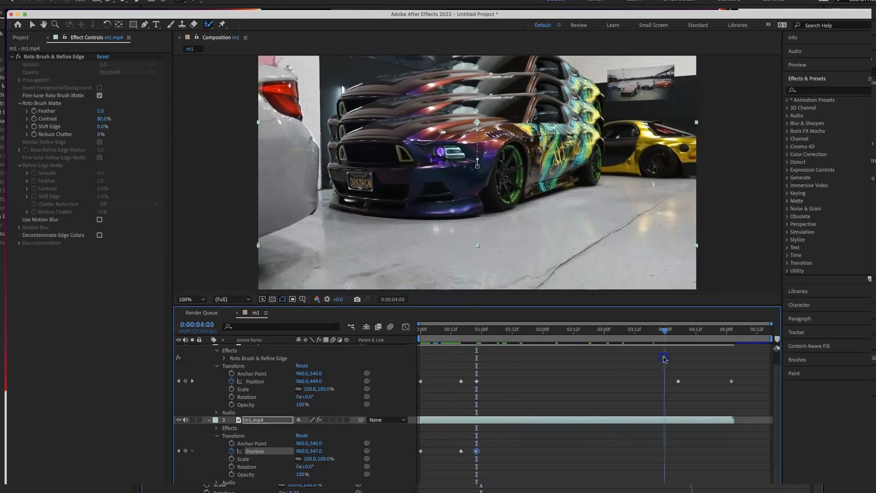
pyautogui.click(420, 329)
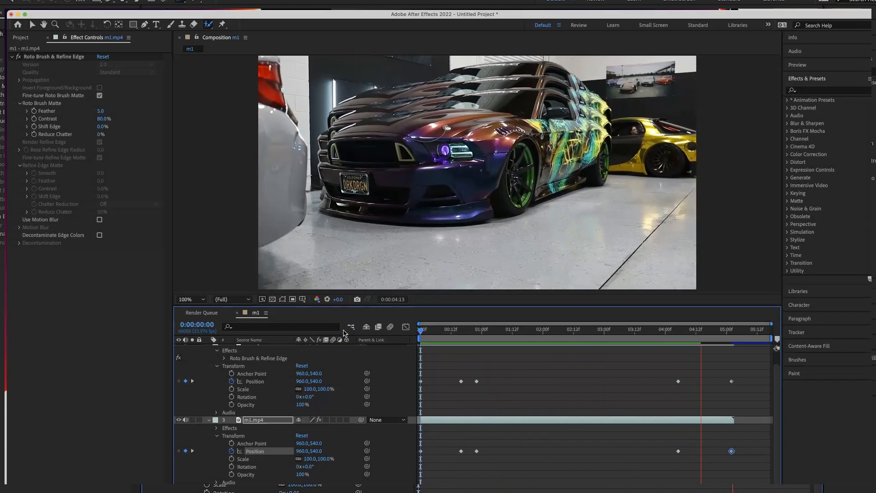
pyautogui.click(626, 329)
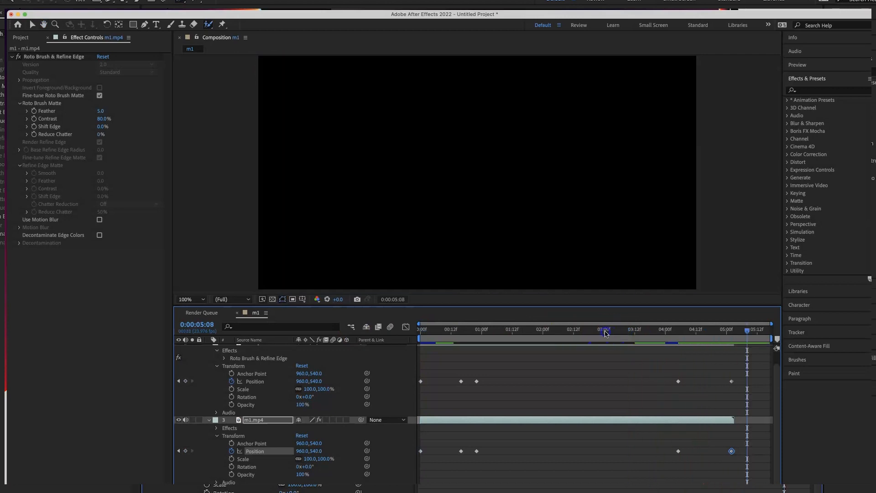
# - Select every Position keyframe on layer 2
pyautogui.click(422, 329)
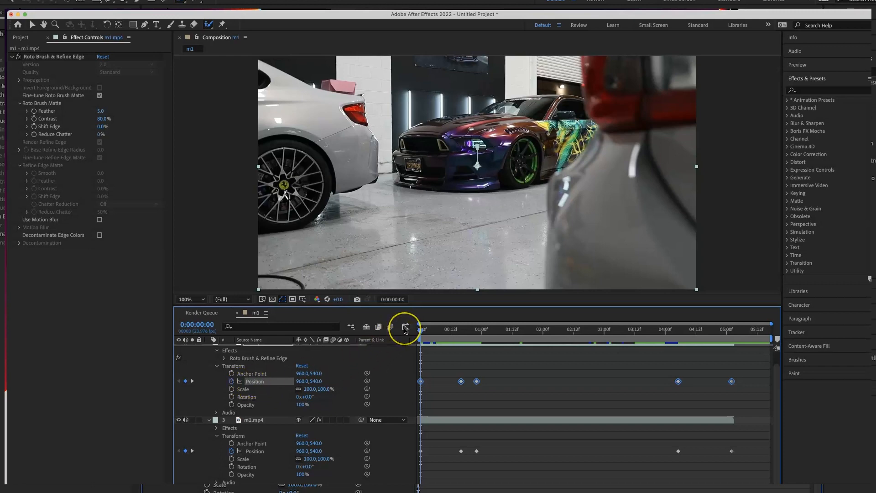
pyautogui.moveTo(405, 327)
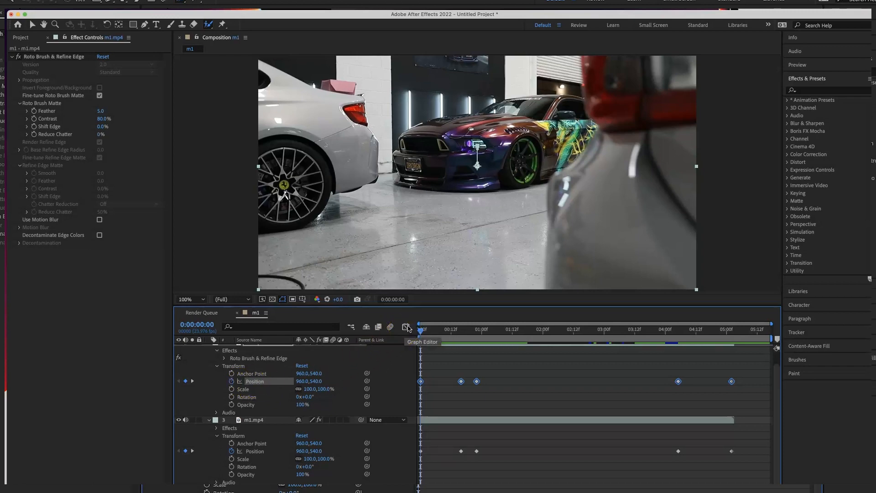
# - Display layer 2's Position animation as a value curve in the Graph Editor
pyautogui.click(407, 327)
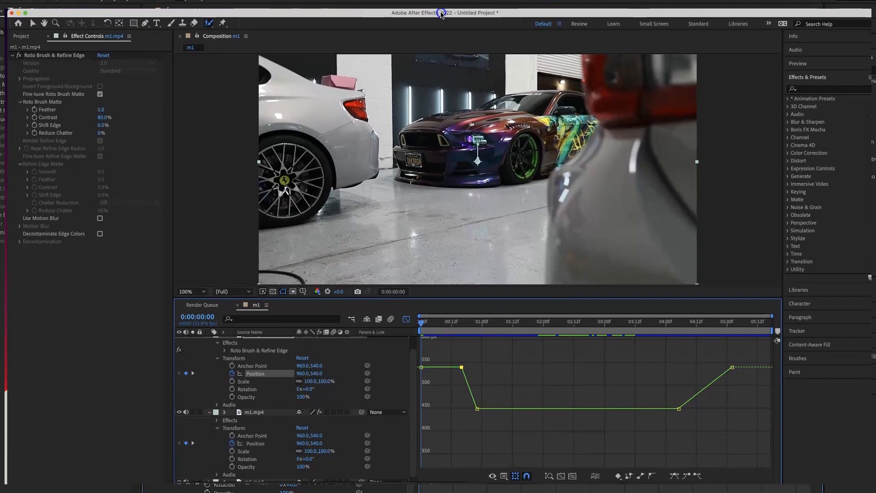
pyautogui.moveTo(620, 463)
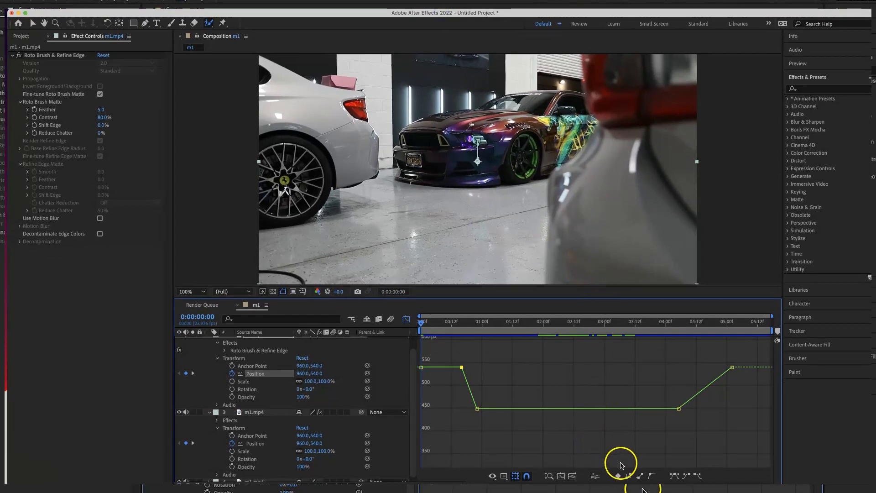
pyautogui.moveTo(689, 476)
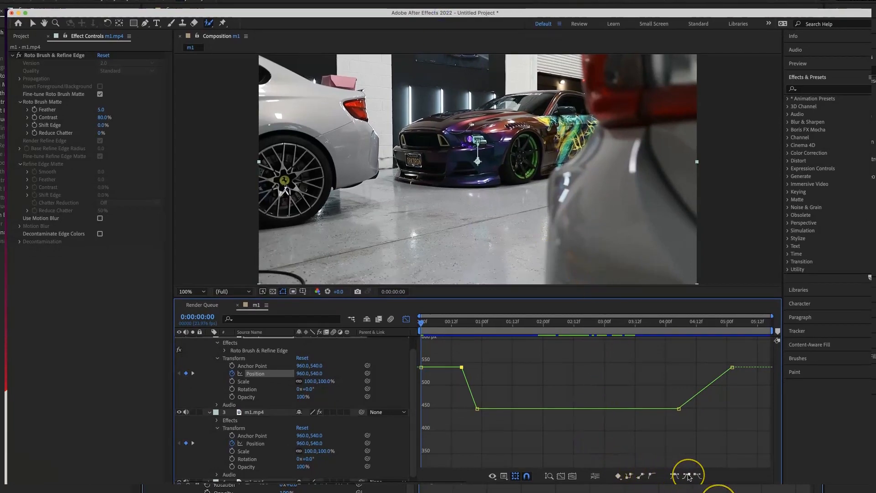
pyautogui.moveTo(696, 476)
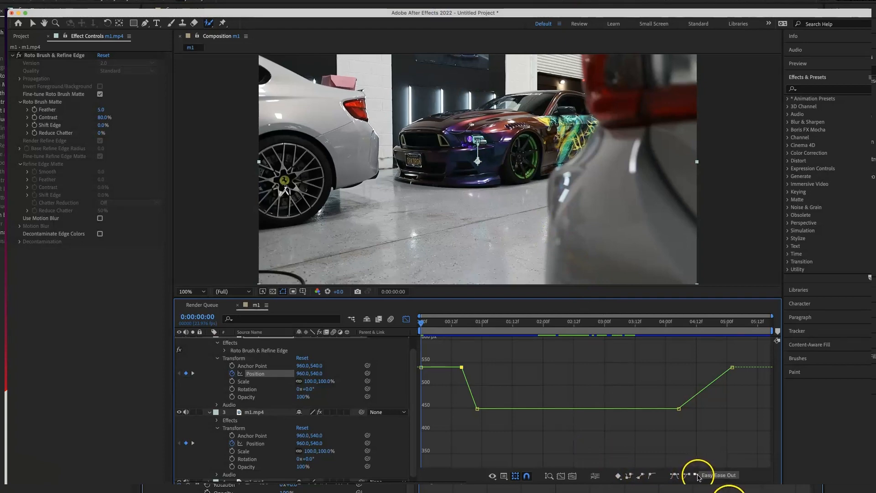
pyautogui.moveTo(697, 475)
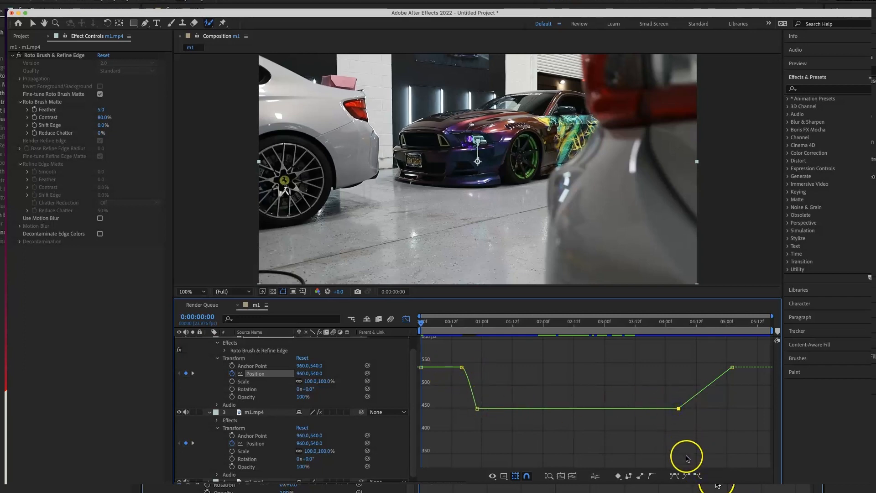
pyautogui.moveTo(665, 436)
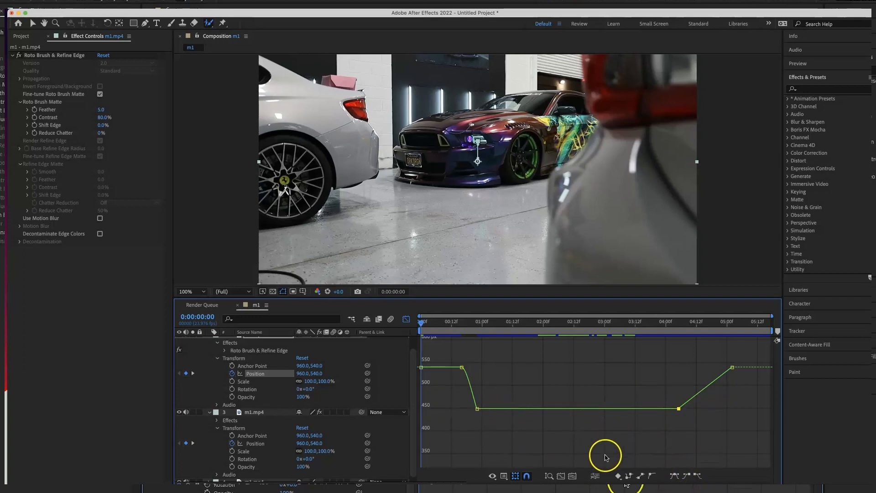
pyautogui.moveTo(697, 476)
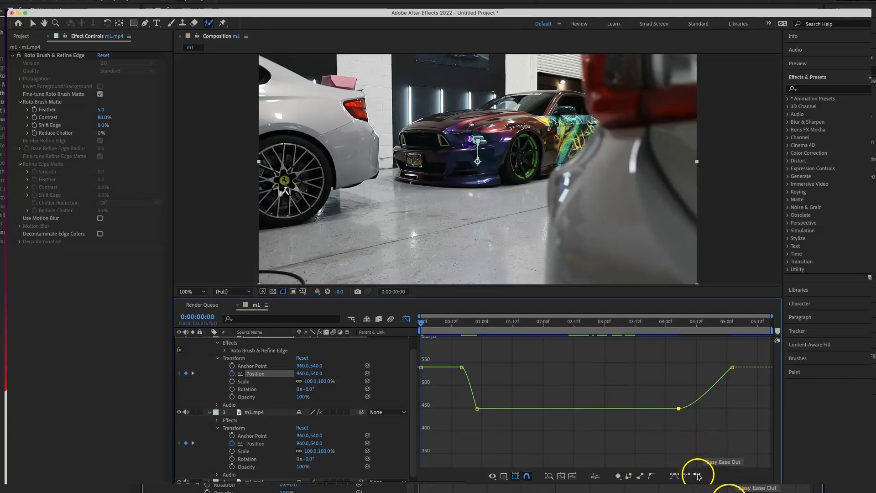
pyautogui.moveTo(347, 197)
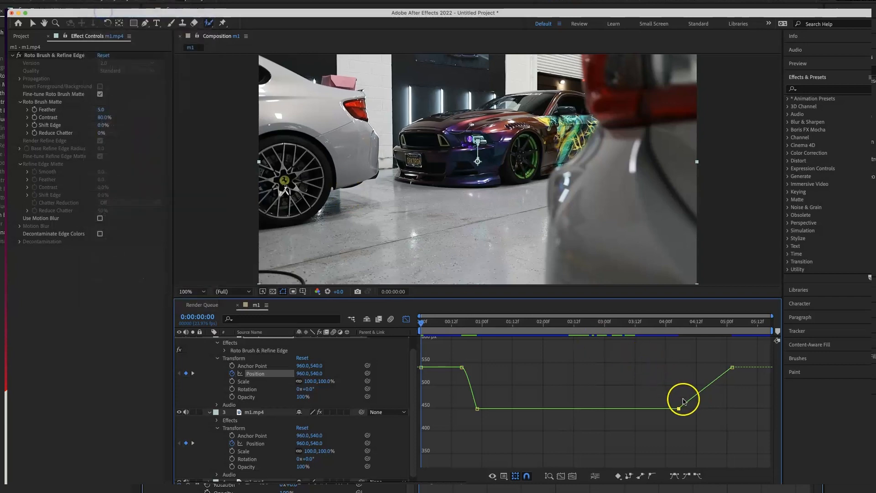
pyautogui.moveTo(680, 411)
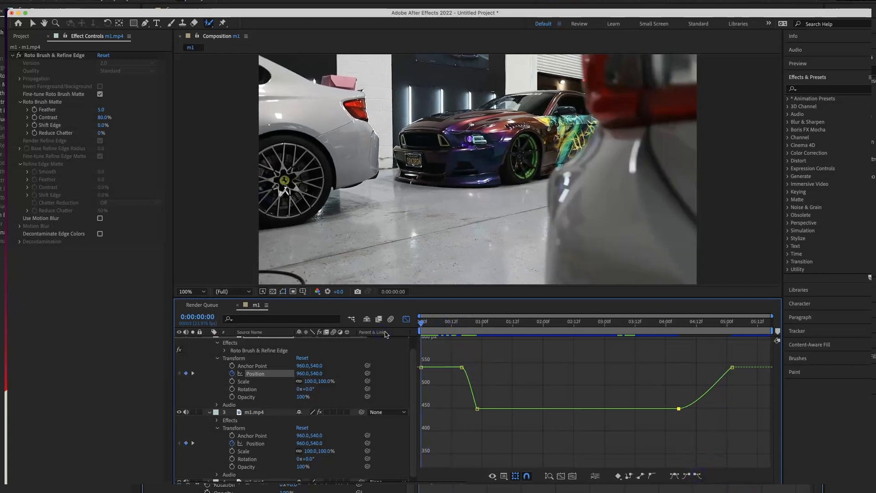
# - Undo the last Easy Ease from the Edit menu
pyautogui.click(419, 322)
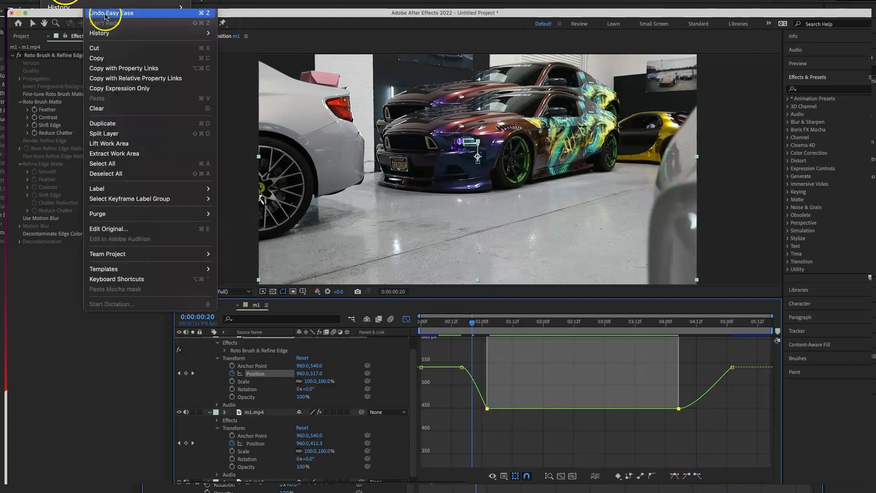
pyautogui.click(110, 13)
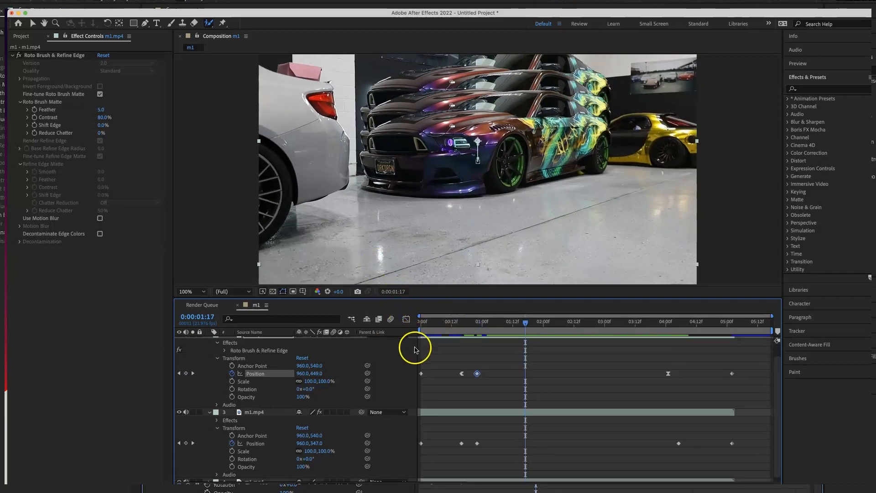
pyautogui.moveTo(263, 448)
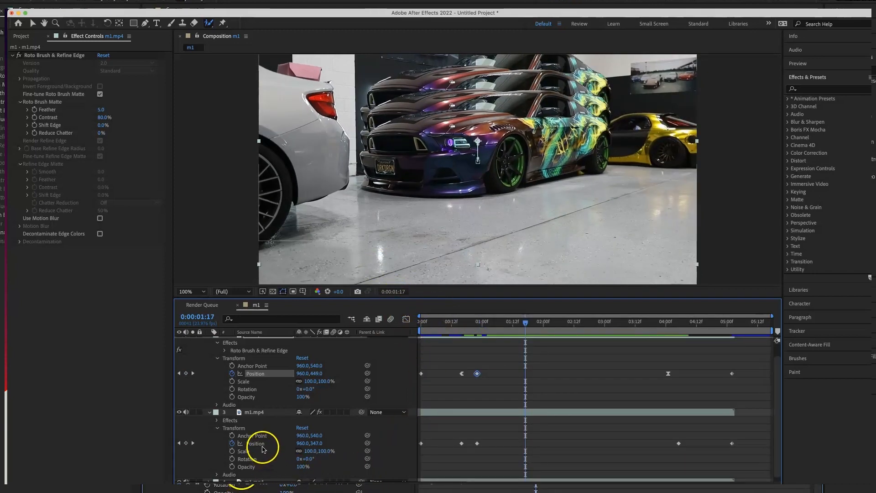